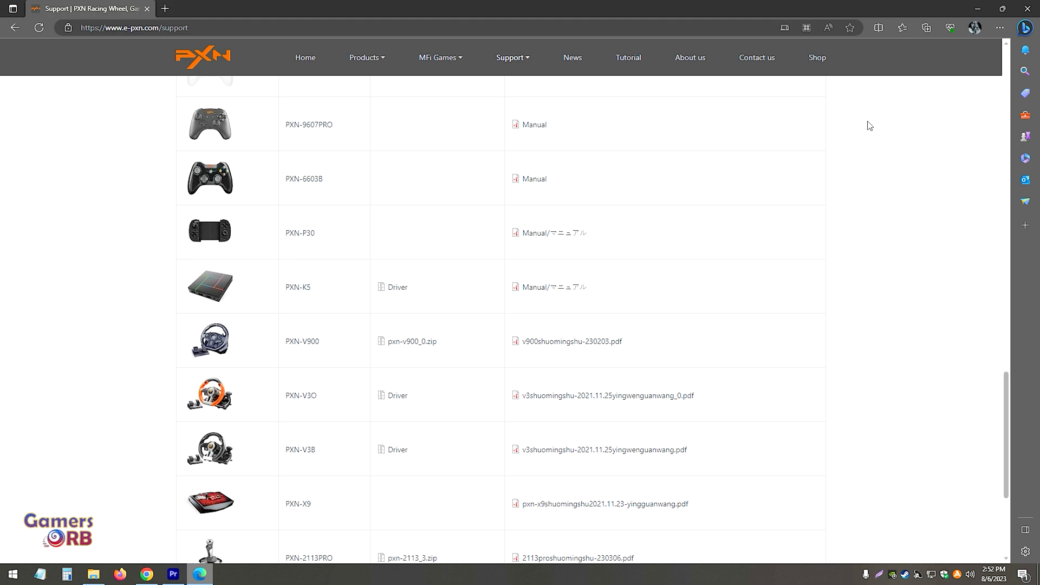
mouse_move(187, 256)
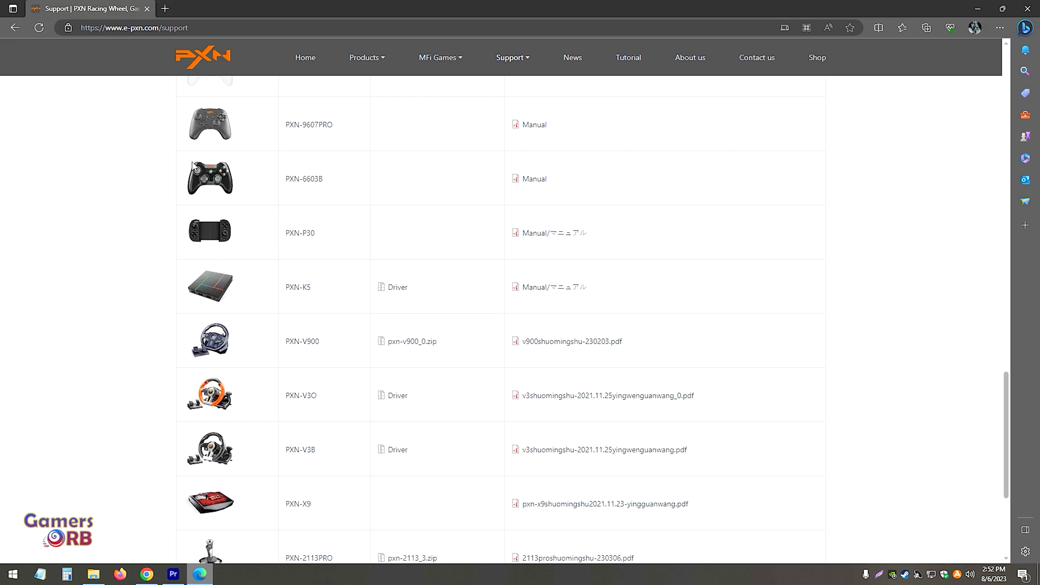
- Download the pxn-v900_0.zip driver package from the PXN-V900 row on the Support page
click(132, 28)
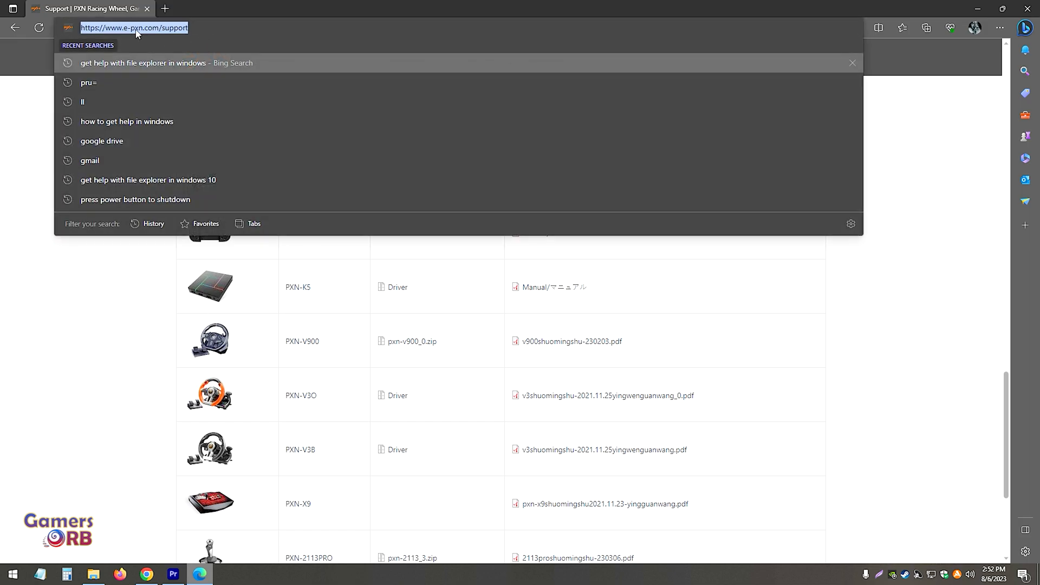
mouse_move(150, 35)
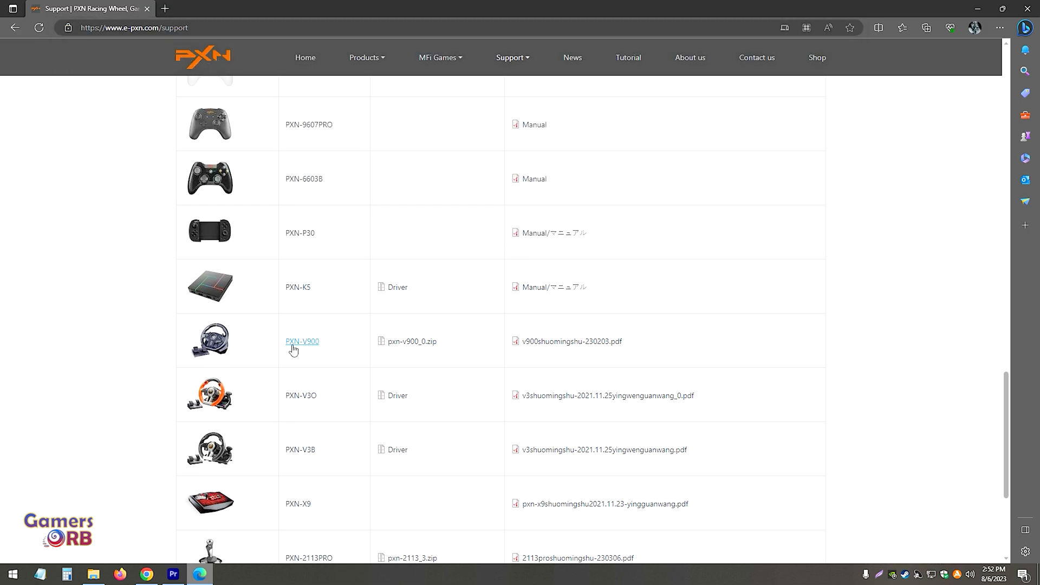
mouse_move(412, 342)
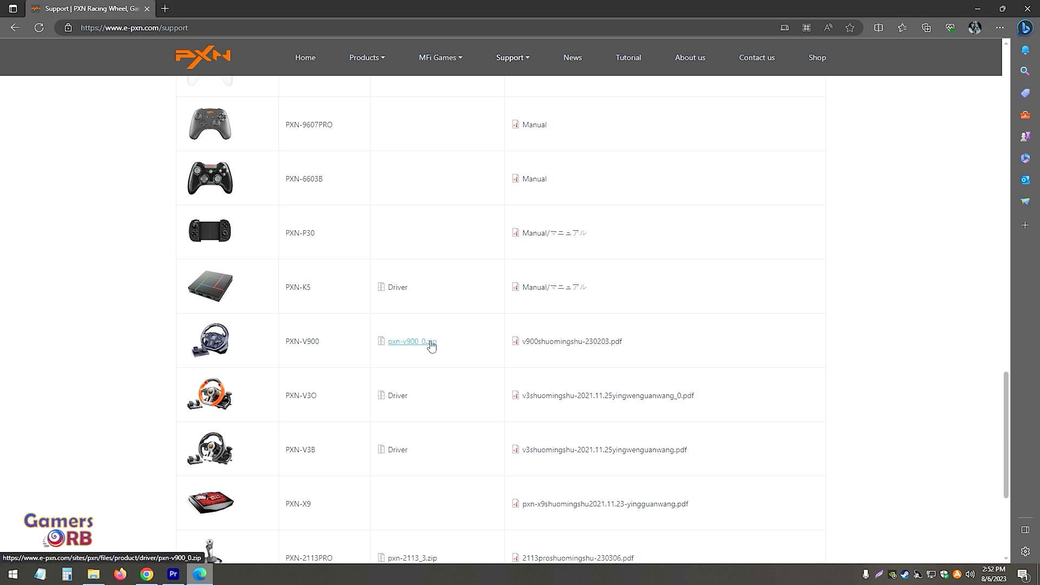
click(409, 341)
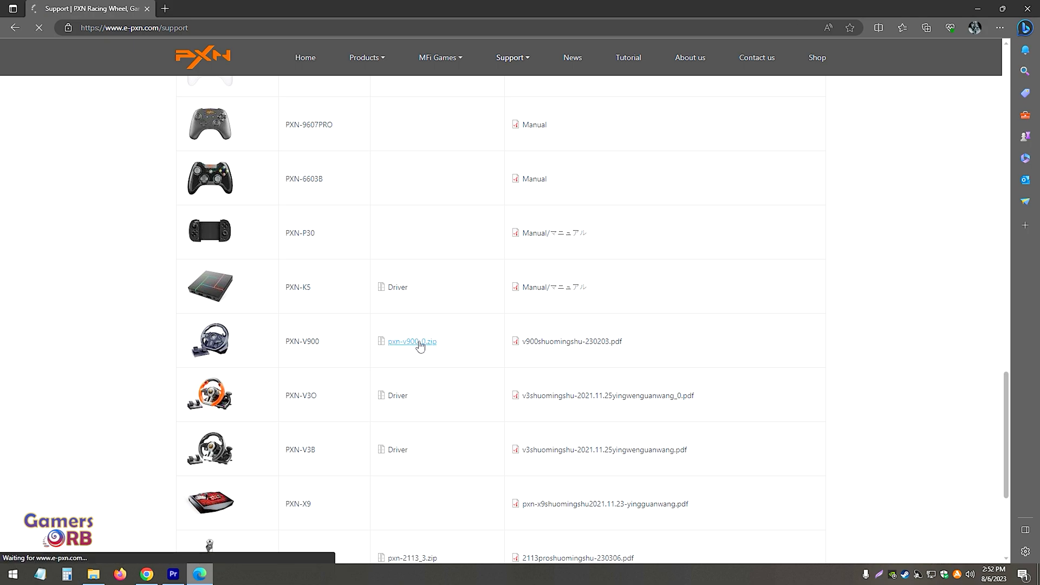
- Launch the PXN-V900.exe driver installer from the extracted pxn-v900_0 folder
click(412, 342)
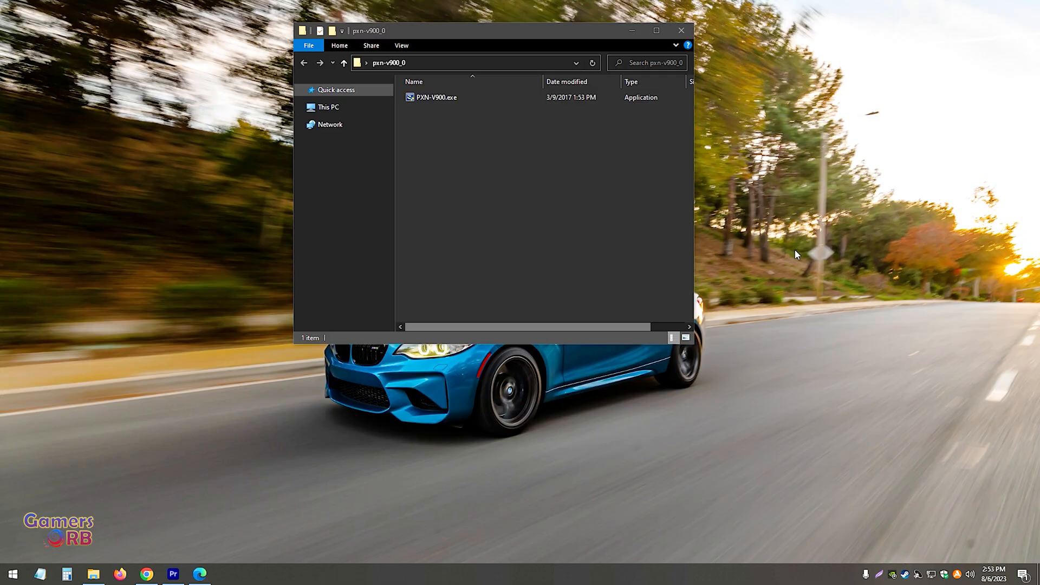
click(436, 98)
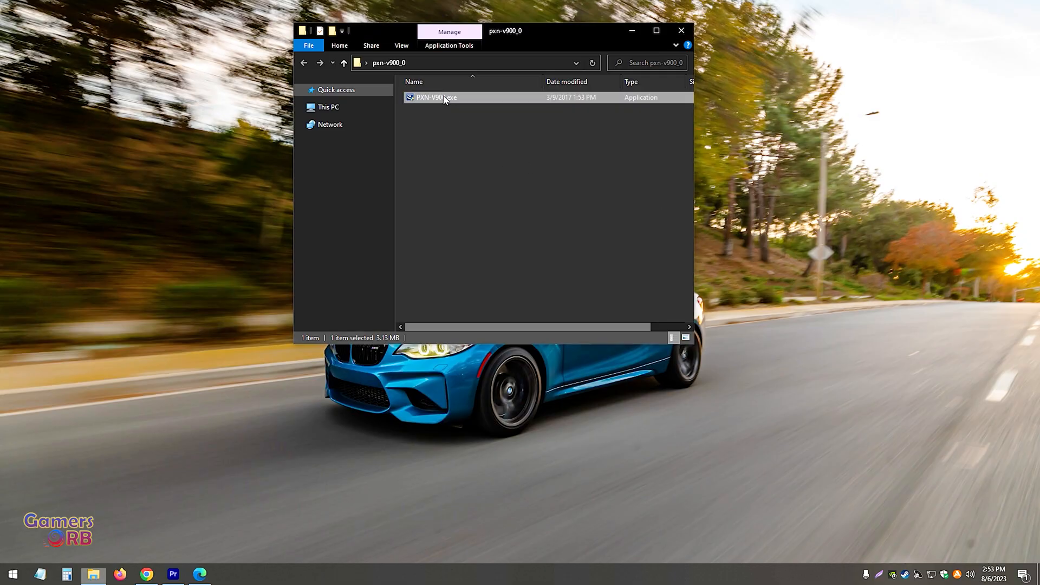
double_click(436, 98)
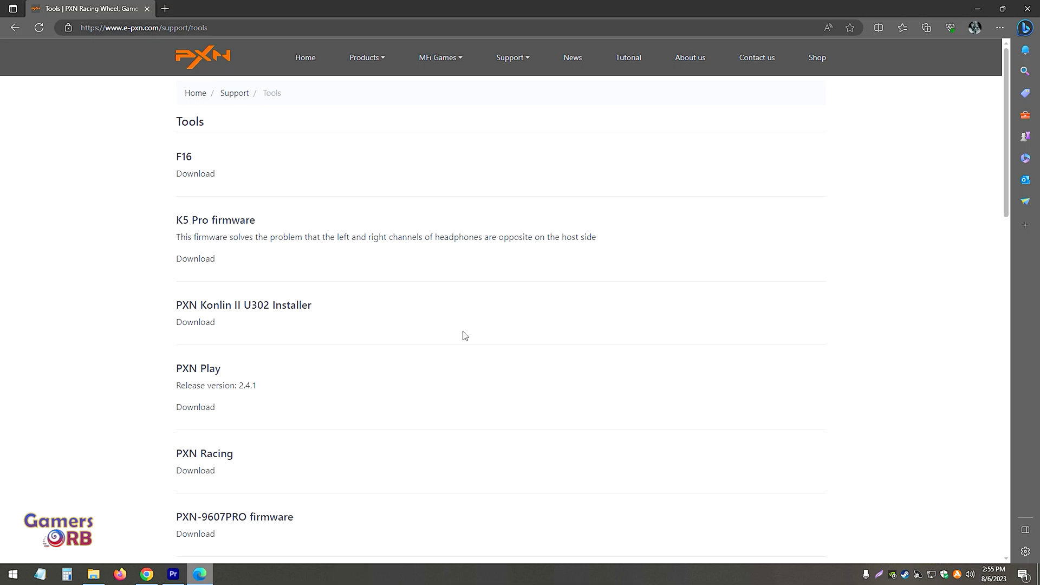
mouse_move(288, 157)
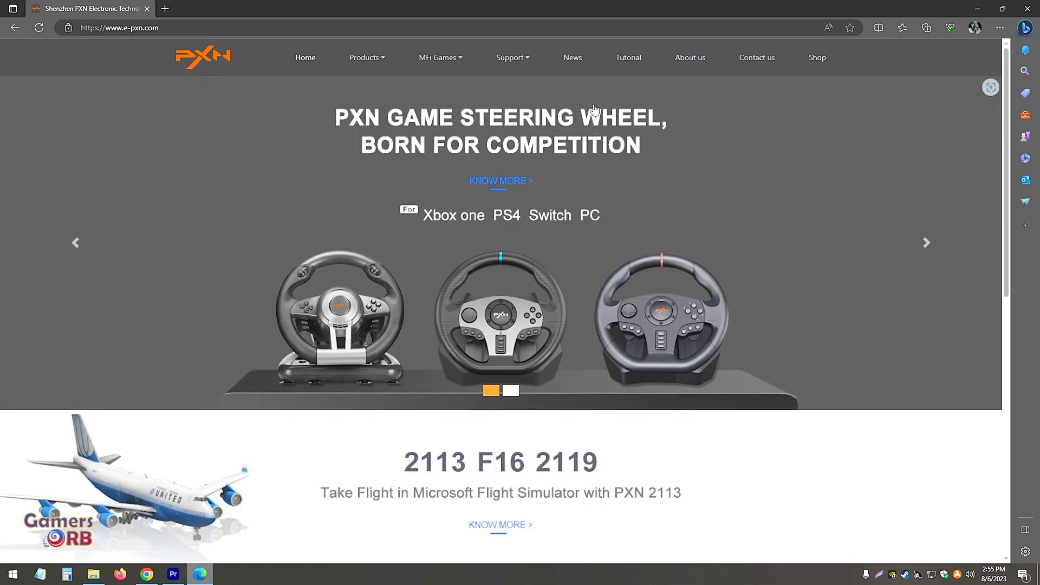
mouse_move(169, 76)
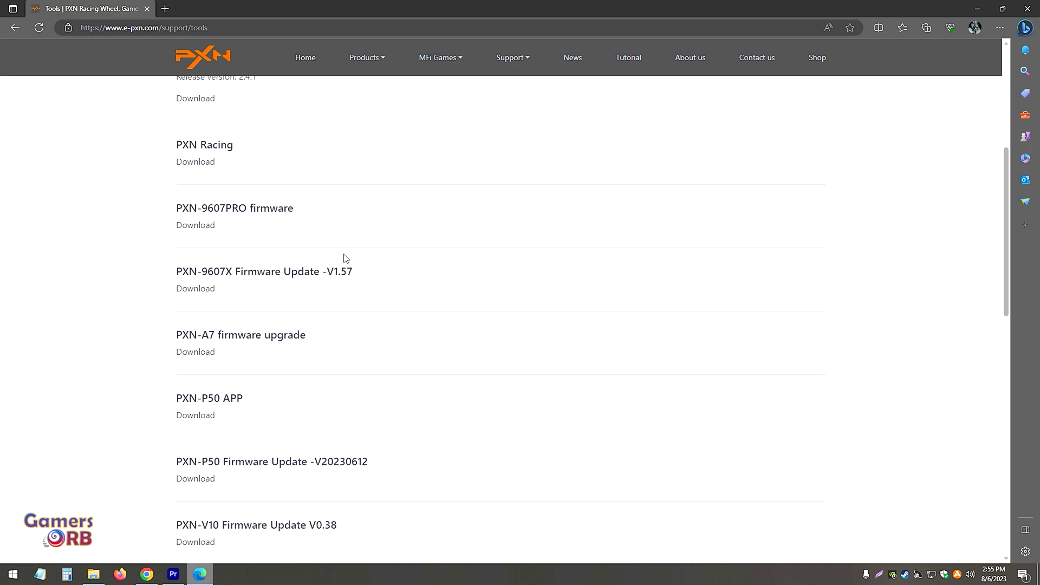
- Scroll the Tools download list to the PXN-V900-firmware V1.22 entry and select it
scroll(down, 3)
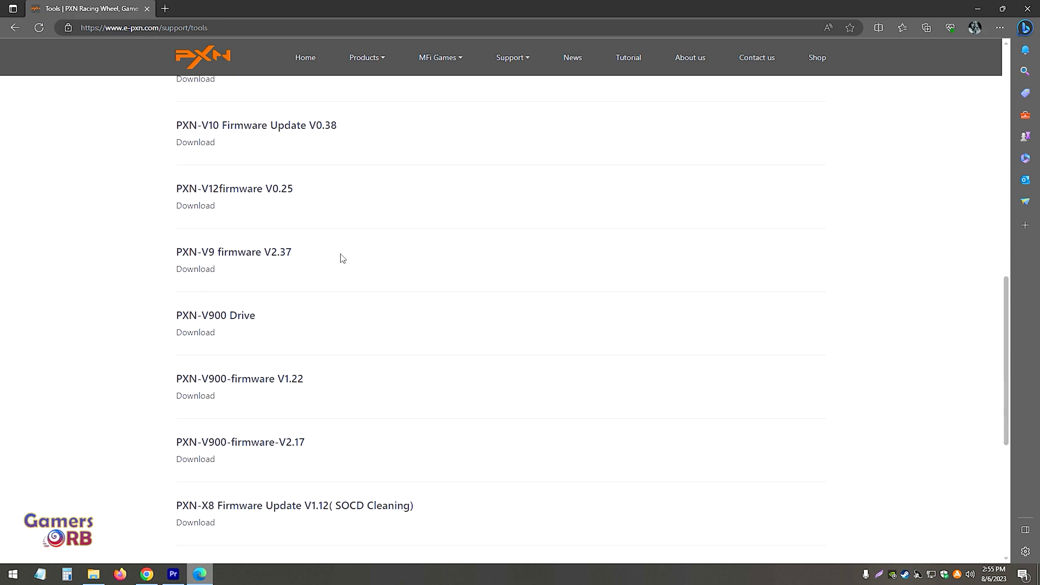
scroll(down, 3)
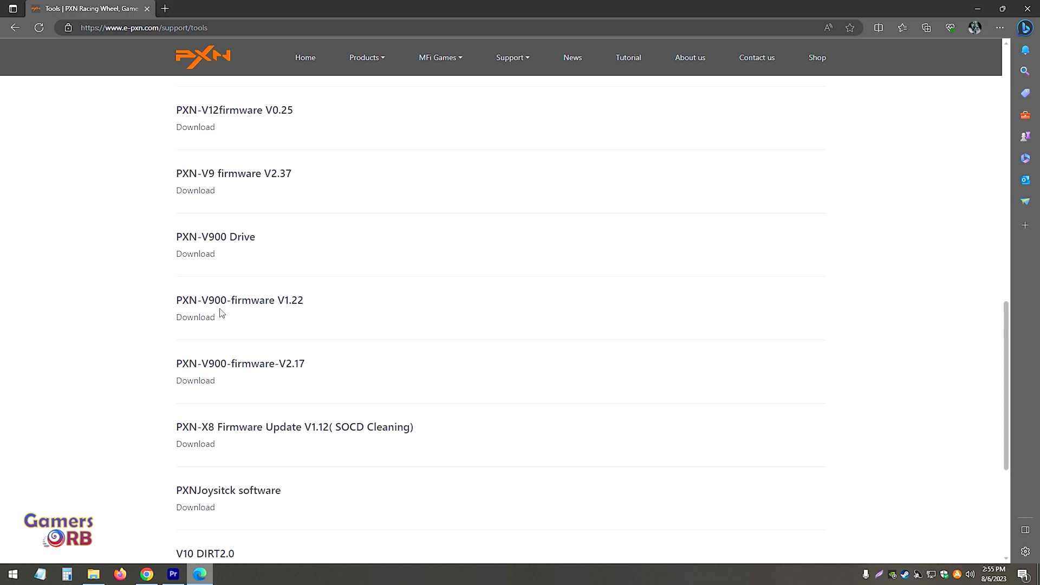
double_click(253, 300)
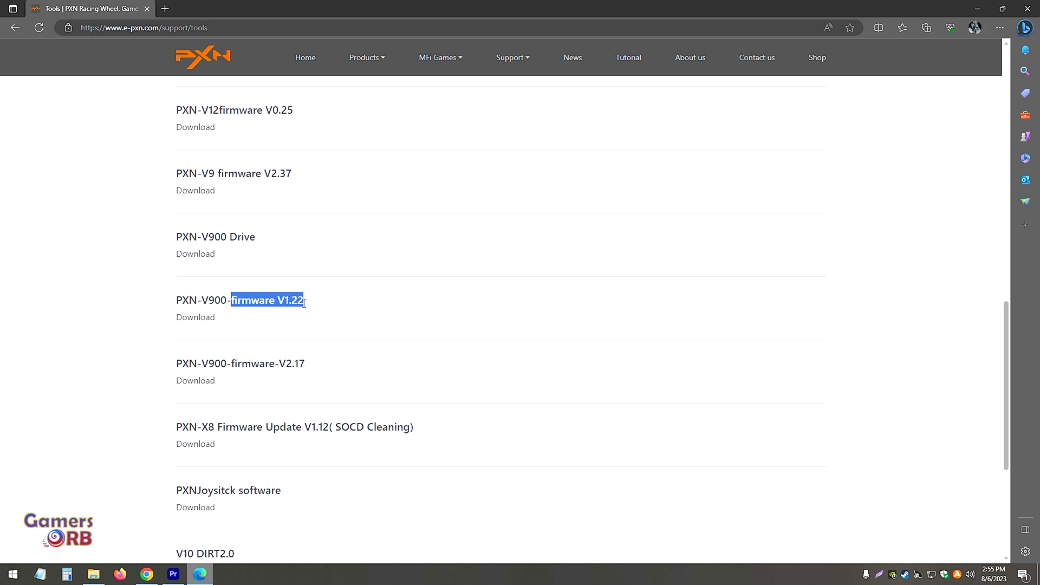
mouse_move(226, 323)
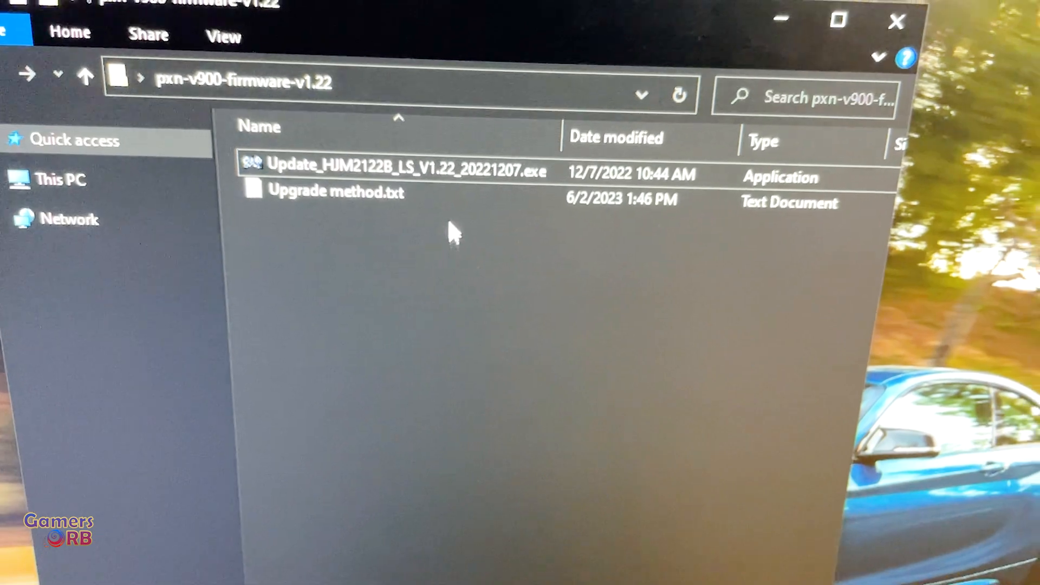
- Run Update_HJM2122B_LS_V1.22_20221207.exe to flash firmware V1.22 onto the wheel
double_click(404, 172)
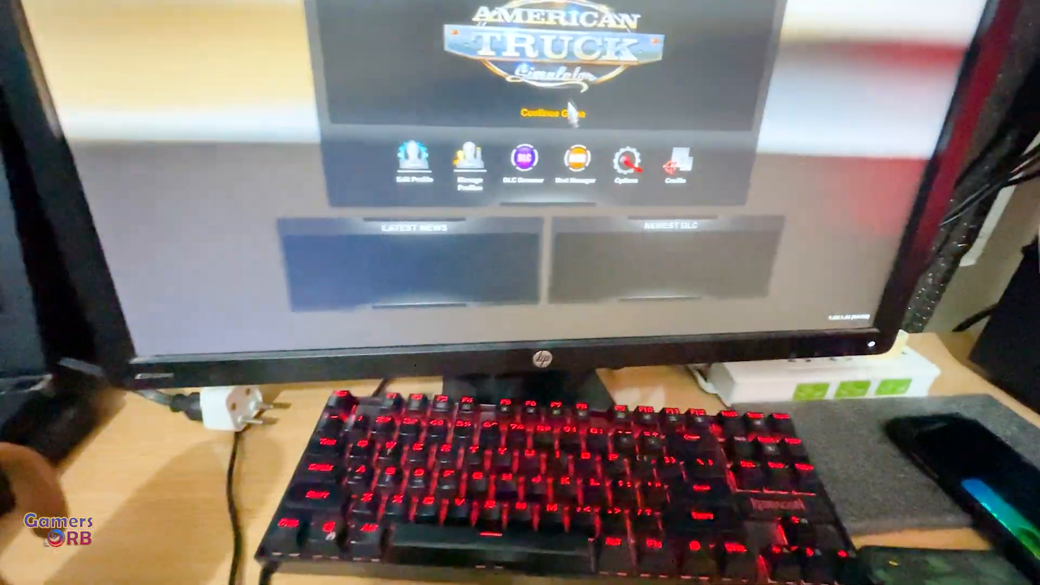
- Check Controls shows Keyboard + Wired Wheel detected and review the Transmission options list
click(642, 159)
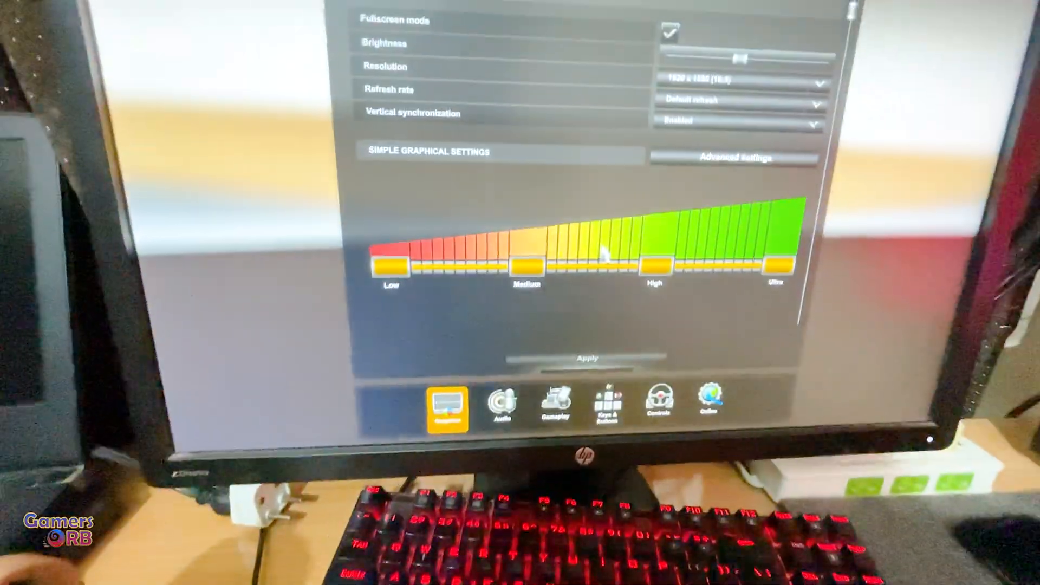
click(659, 403)
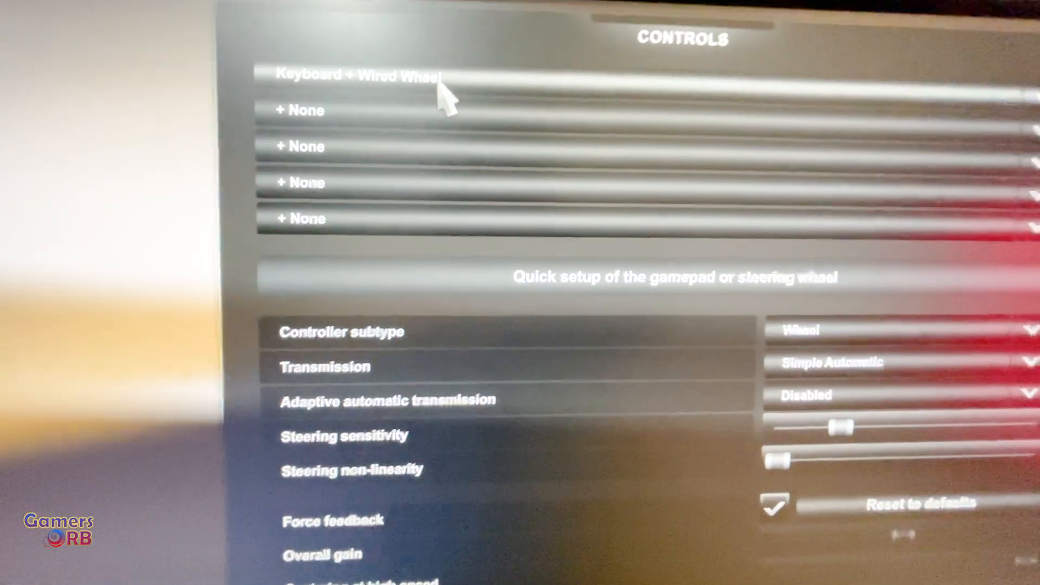
click(359, 74)
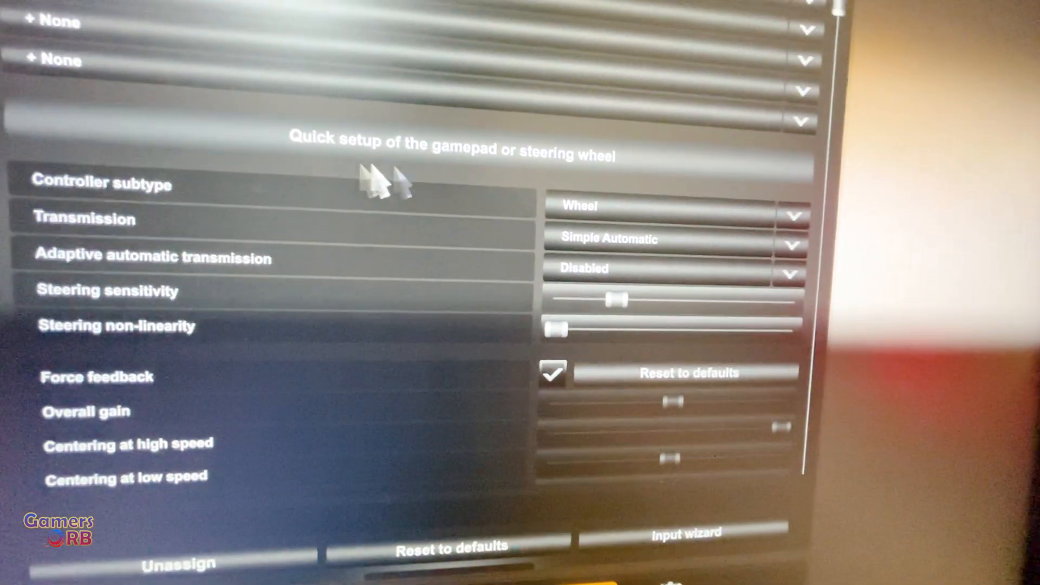
click(670, 238)
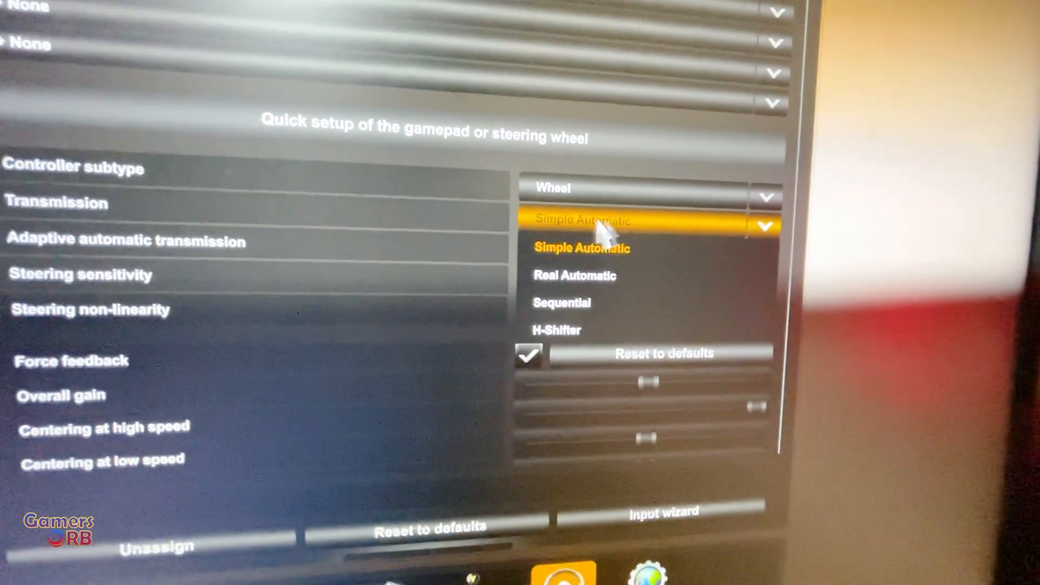